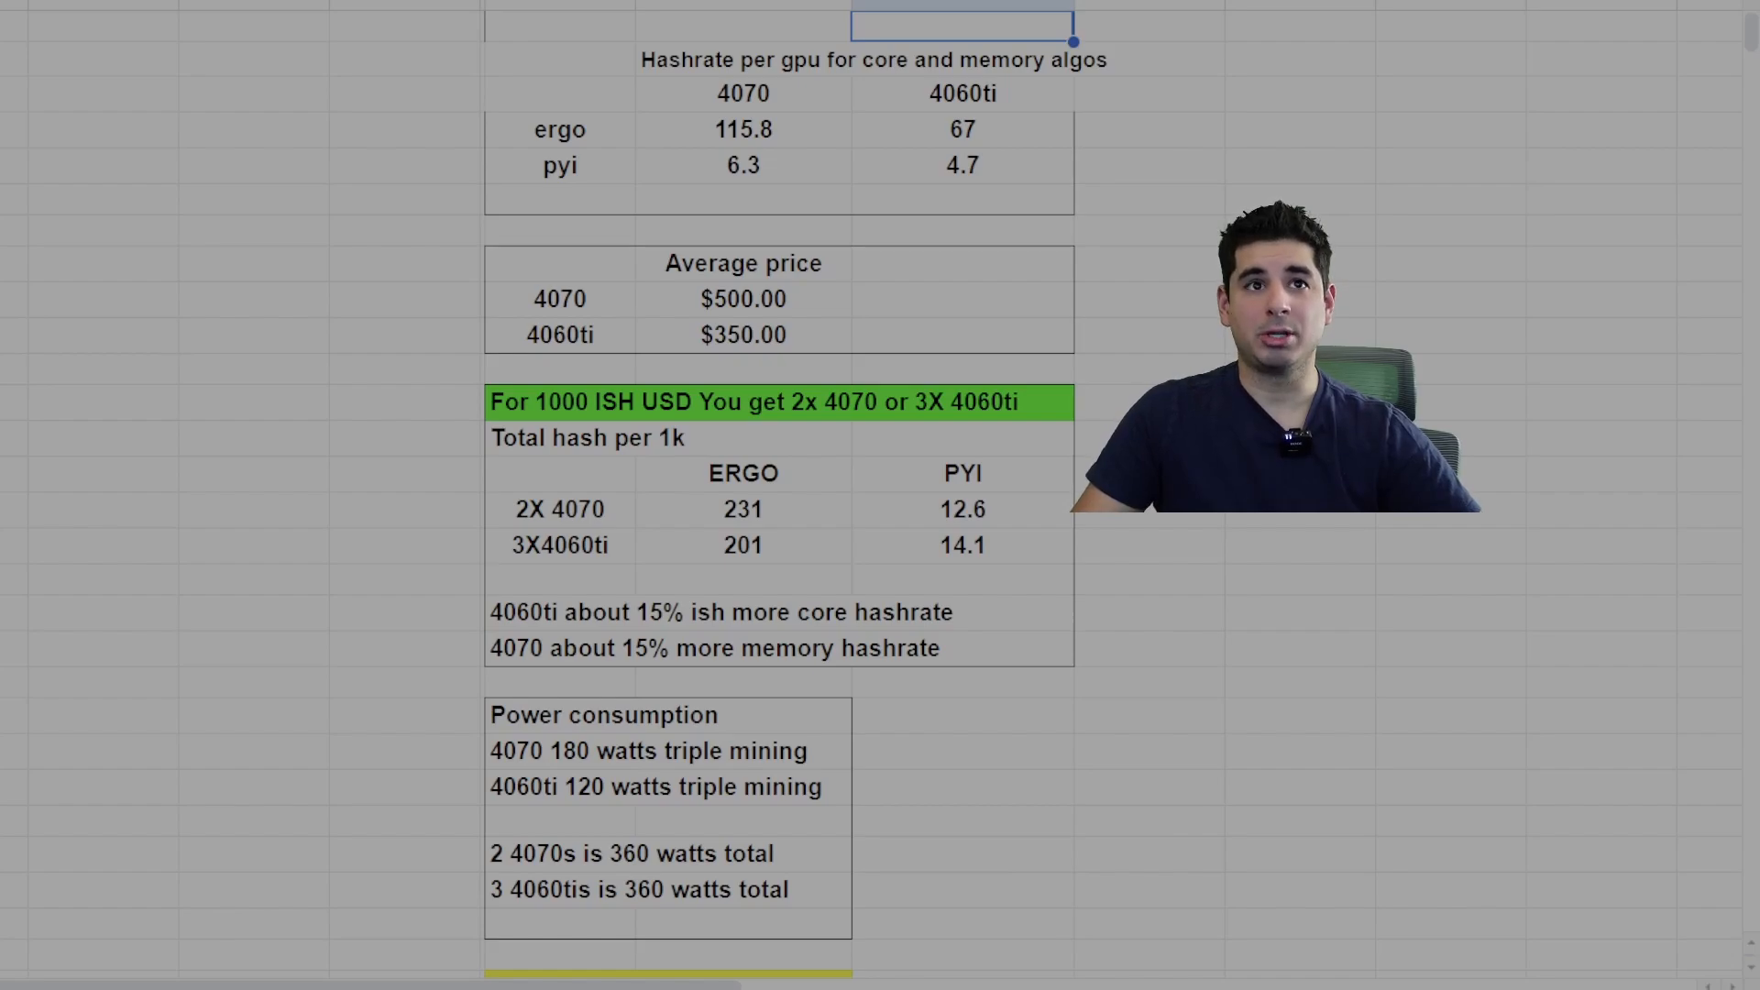
# - Highlight per-card hashrates: 4070 ERGO 115.8 vs 4060 Ti 67, PYI 6.3 vs 4.7
pyautogui.click(737, 130)
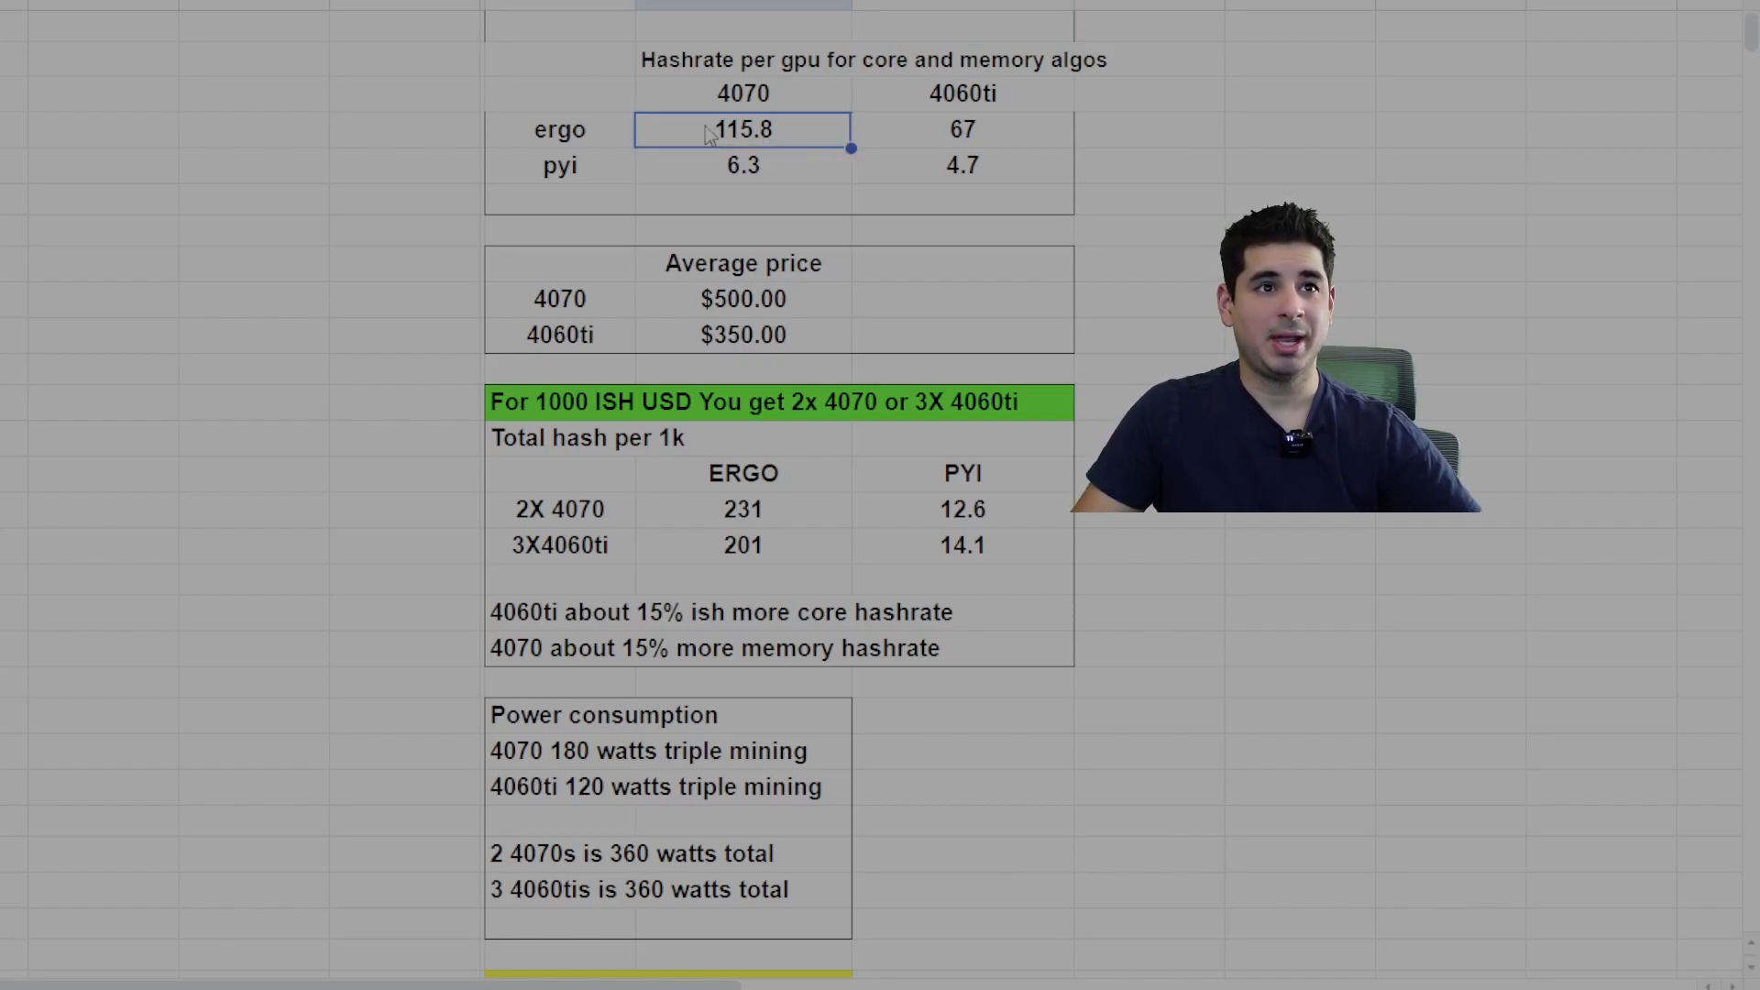
pyautogui.moveTo(775, 156)
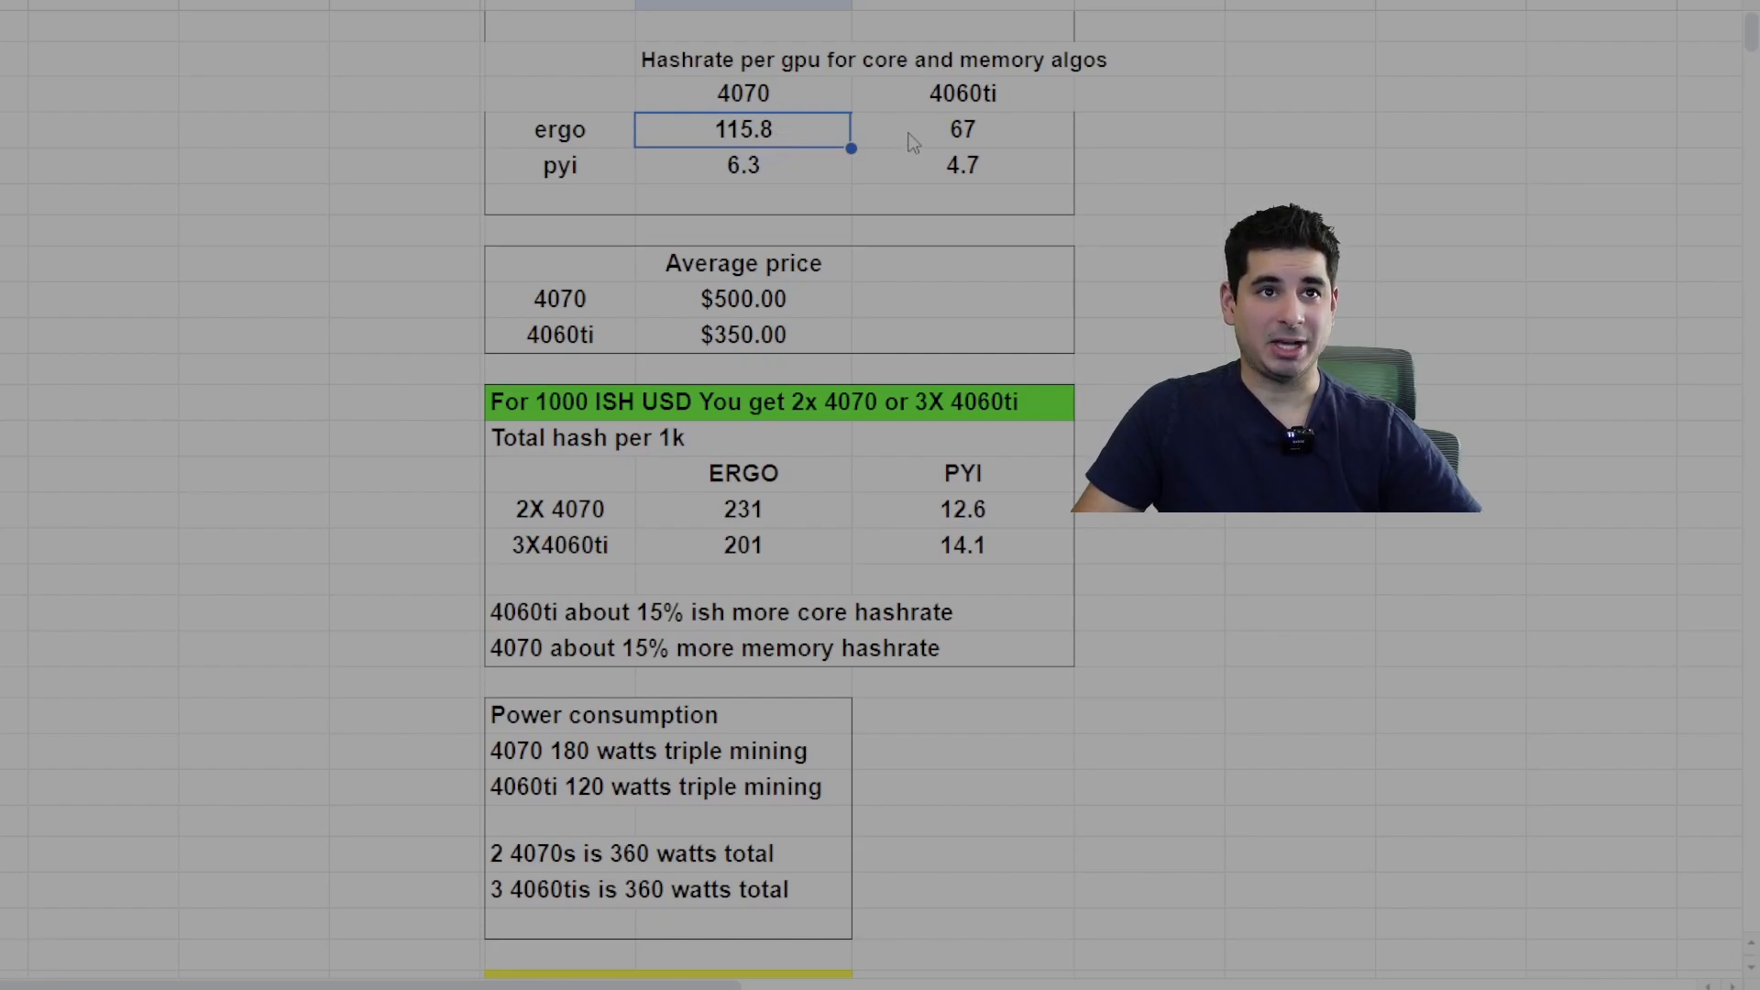
pyautogui.click(963, 128)
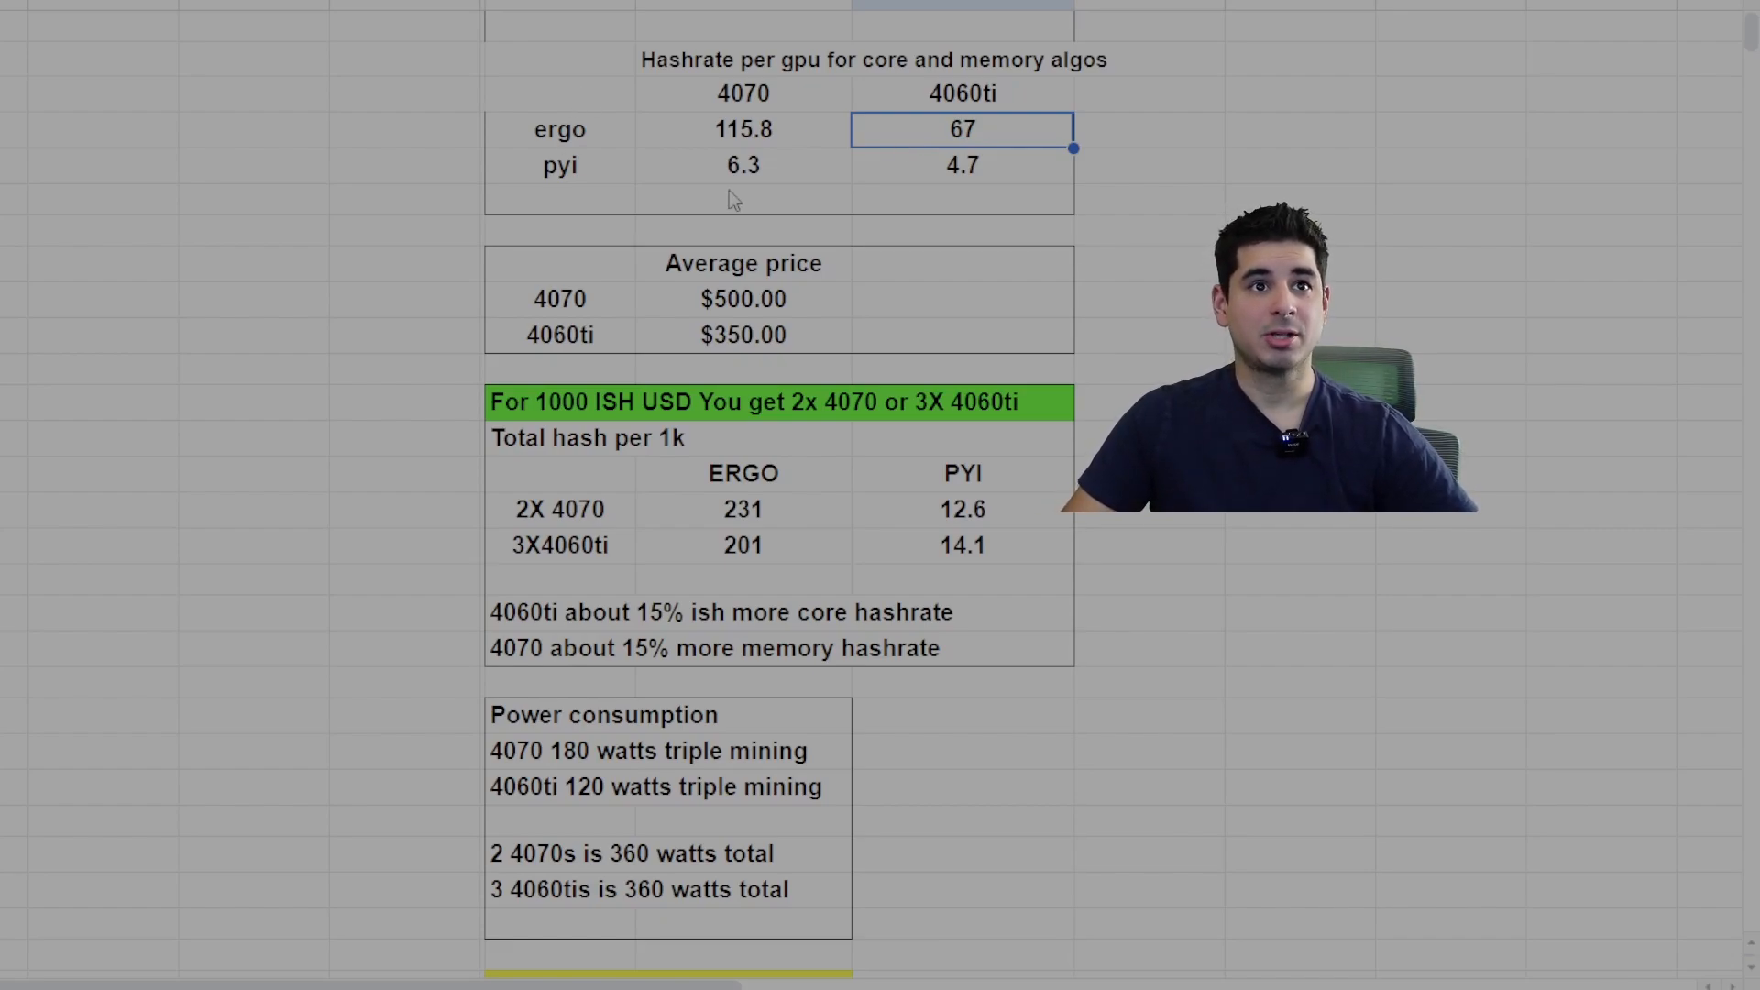
pyautogui.click(742, 166)
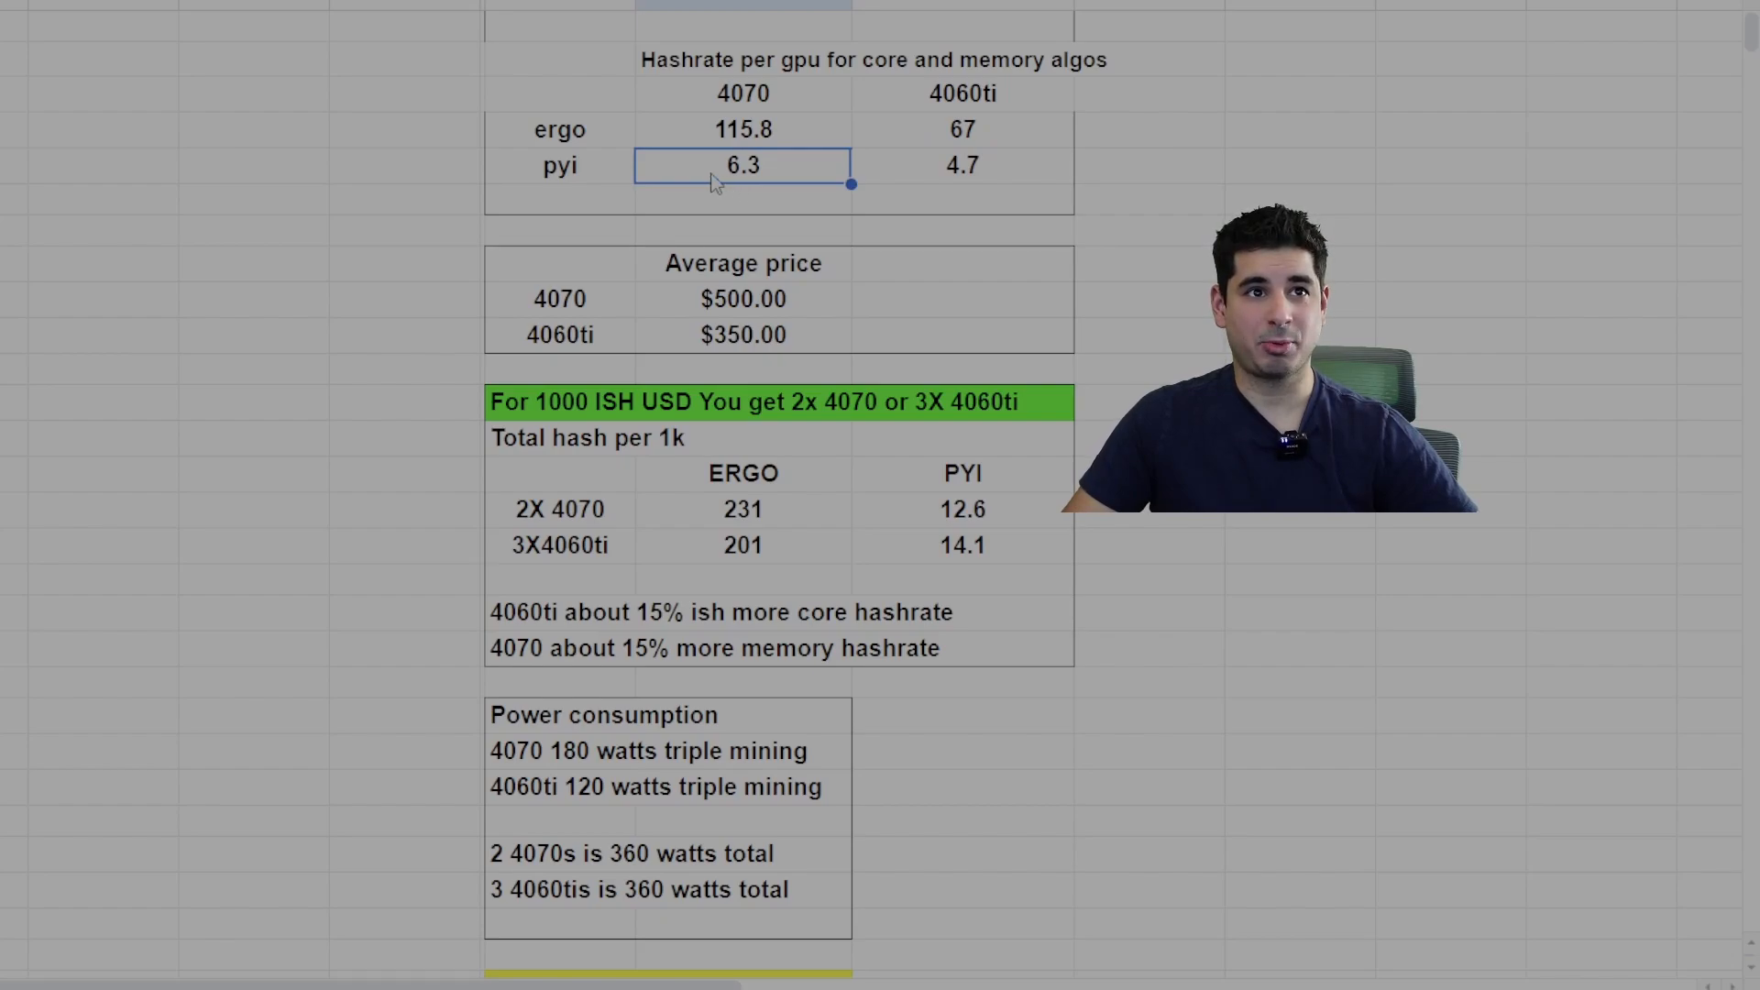
pyautogui.click(961, 167)
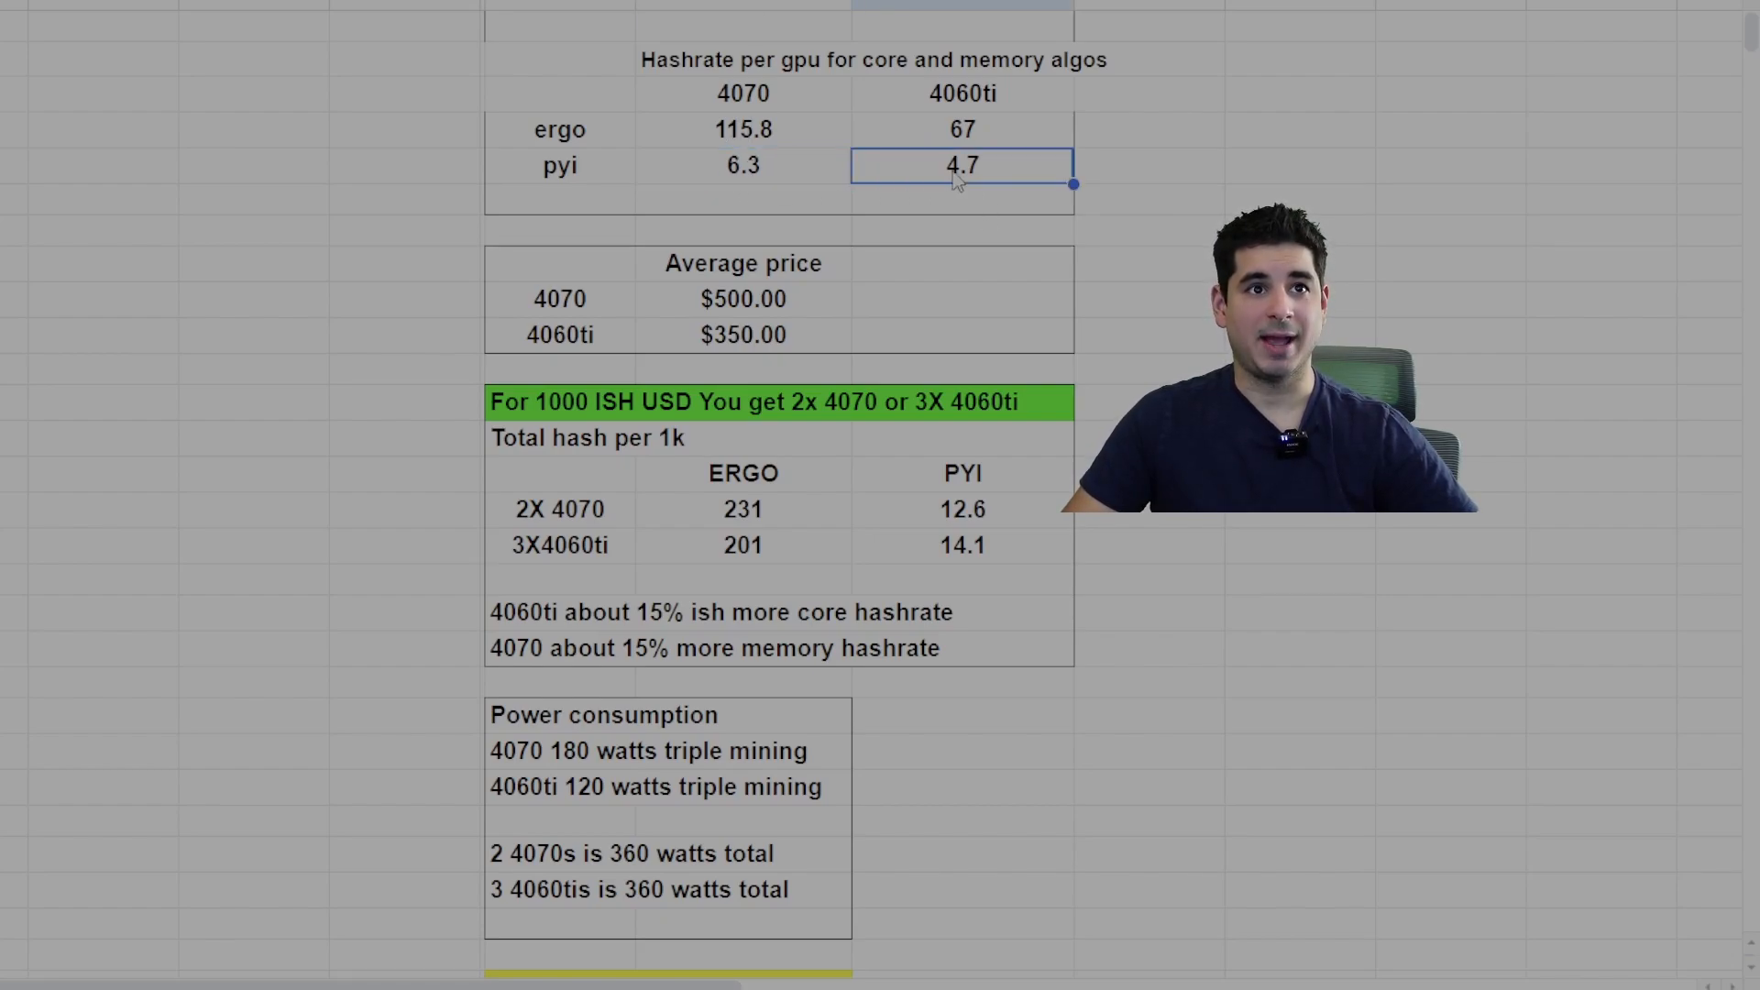
pyautogui.moveTo(943, 188)
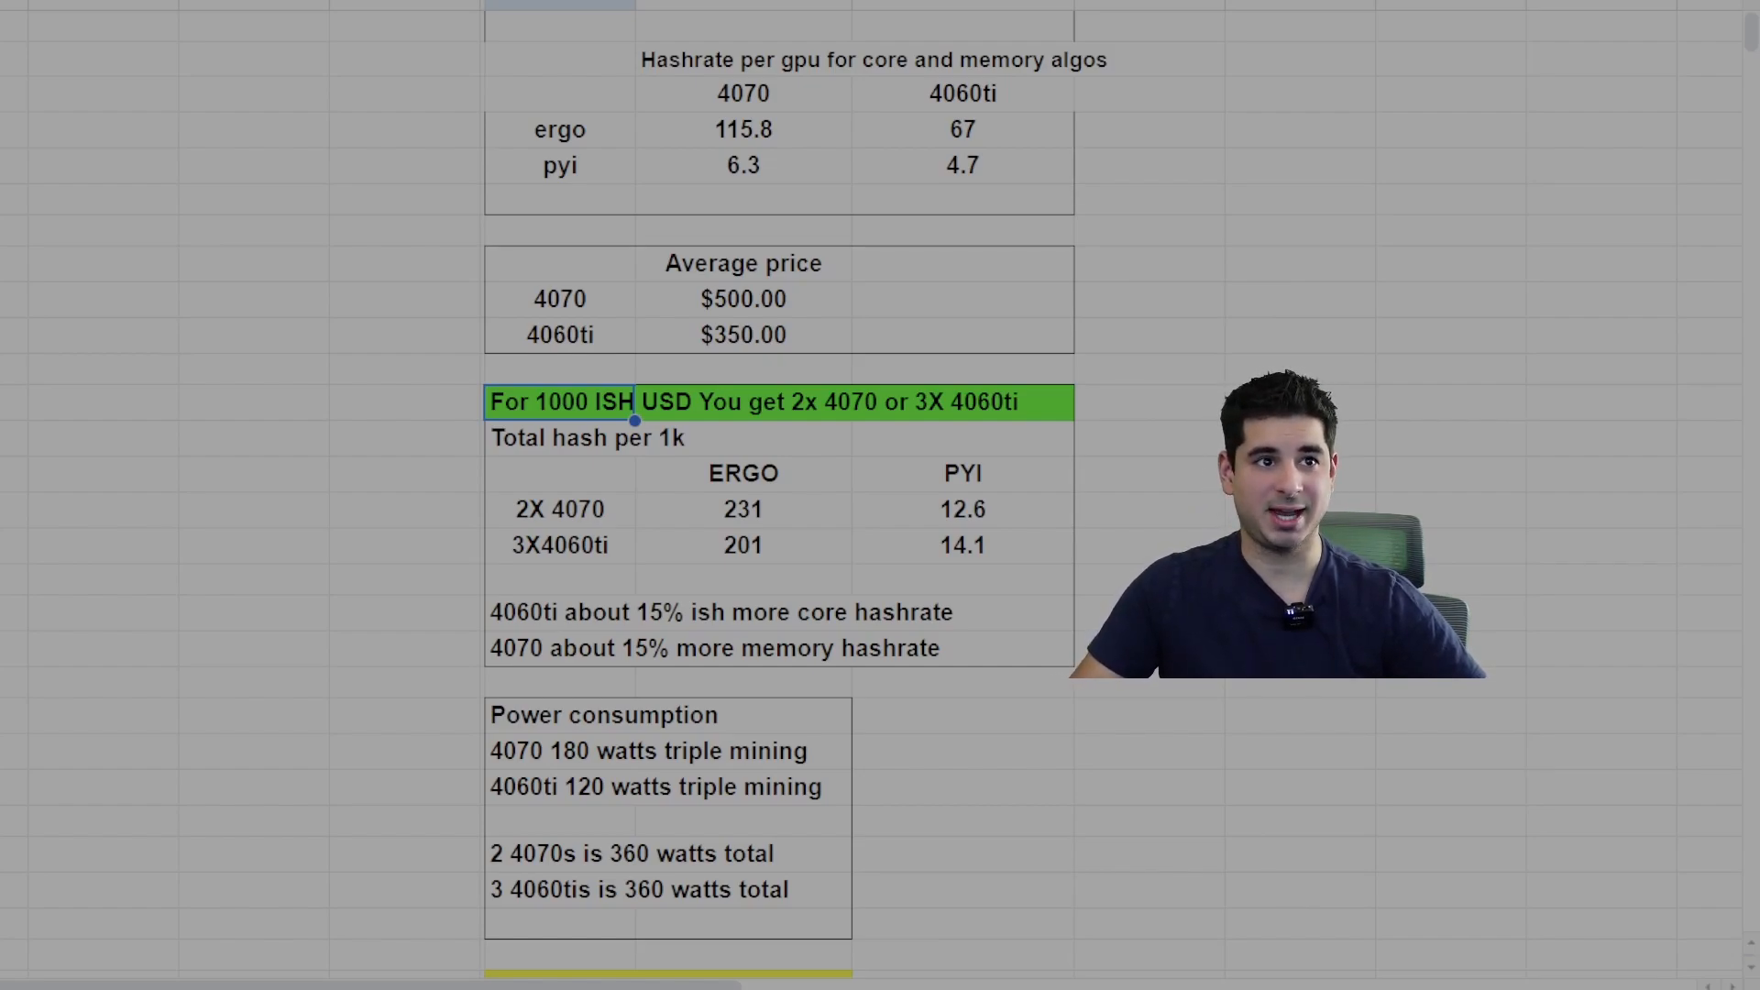
# - Highlight totals: ERGO 231 (2X 4070) vs 201 (3X 4060 Ti), PYI 12.6 vs 14.1
pyautogui.click(559, 473)
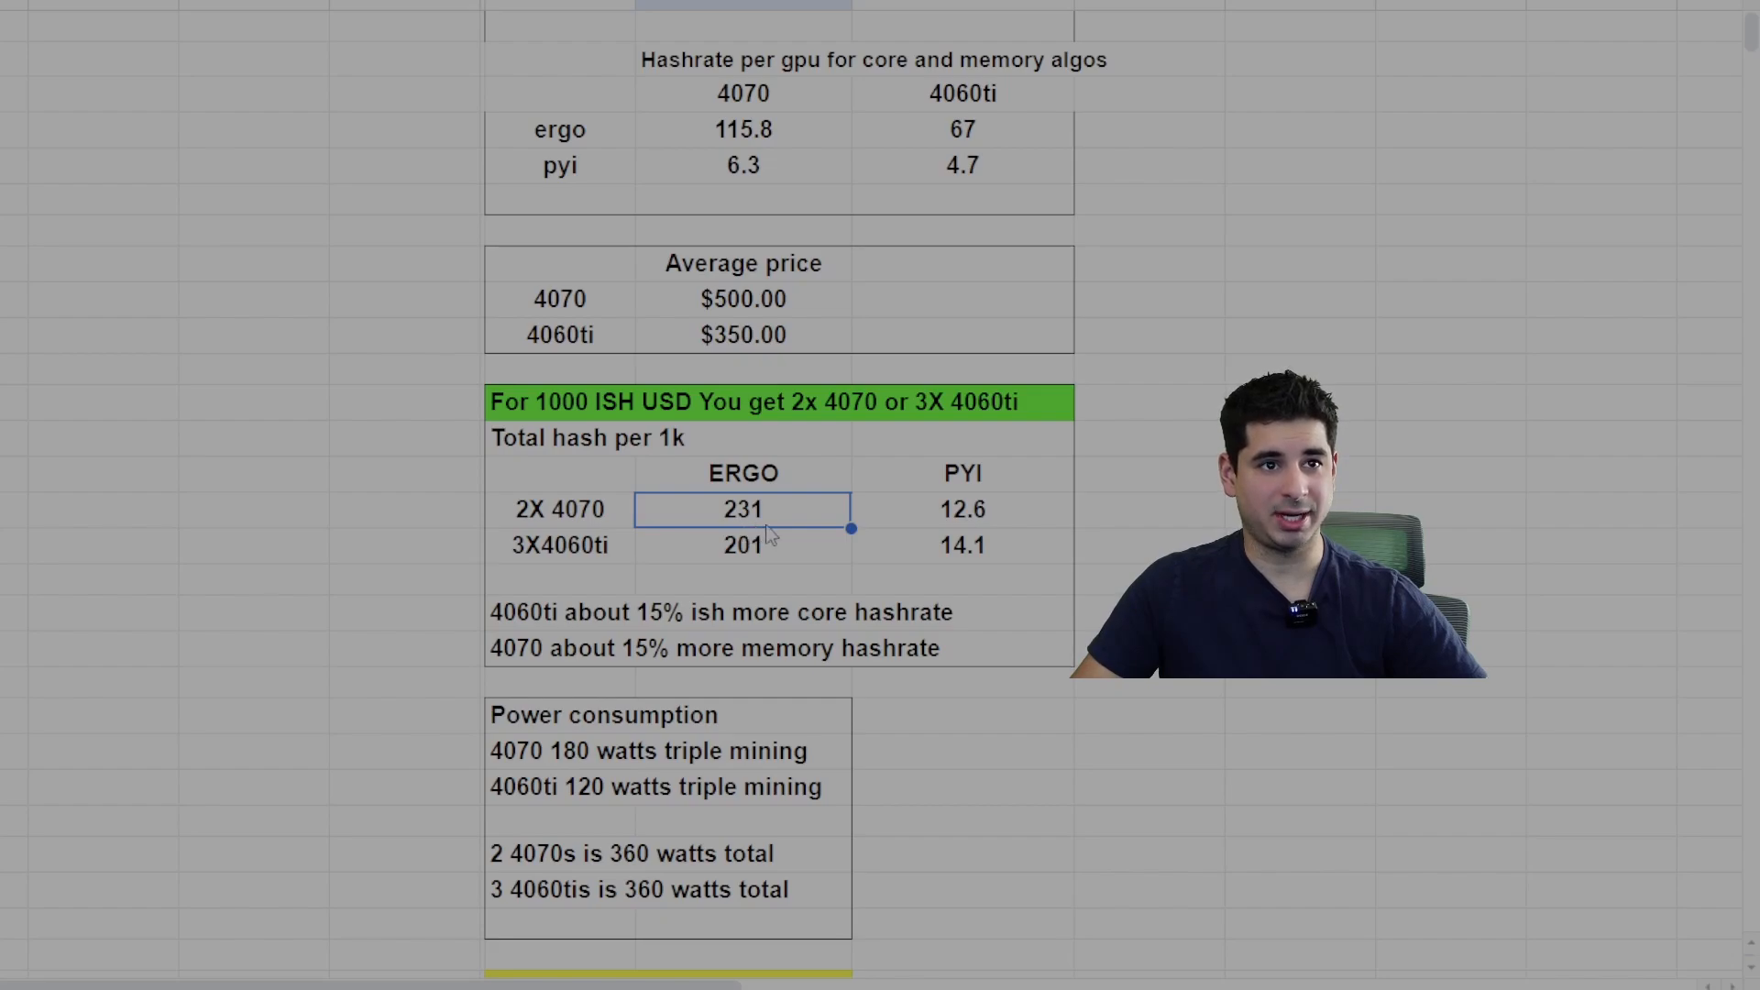
pyautogui.moveTo(763, 542)
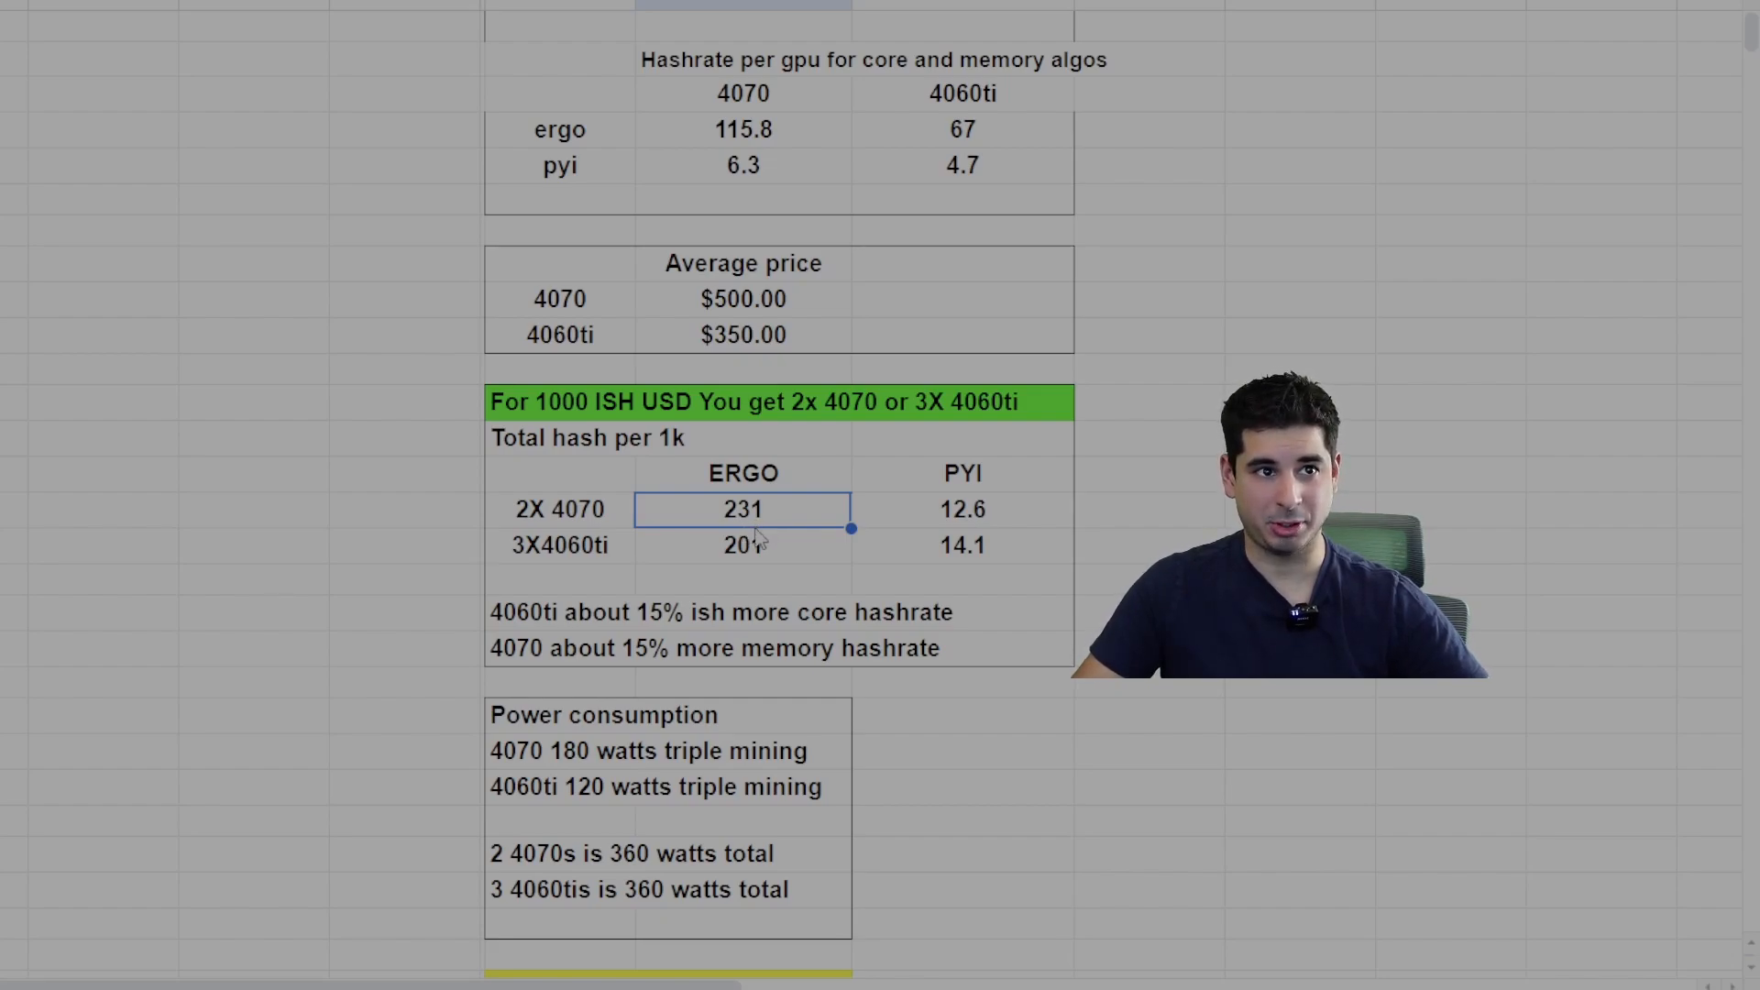
pyautogui.click(741, 545)
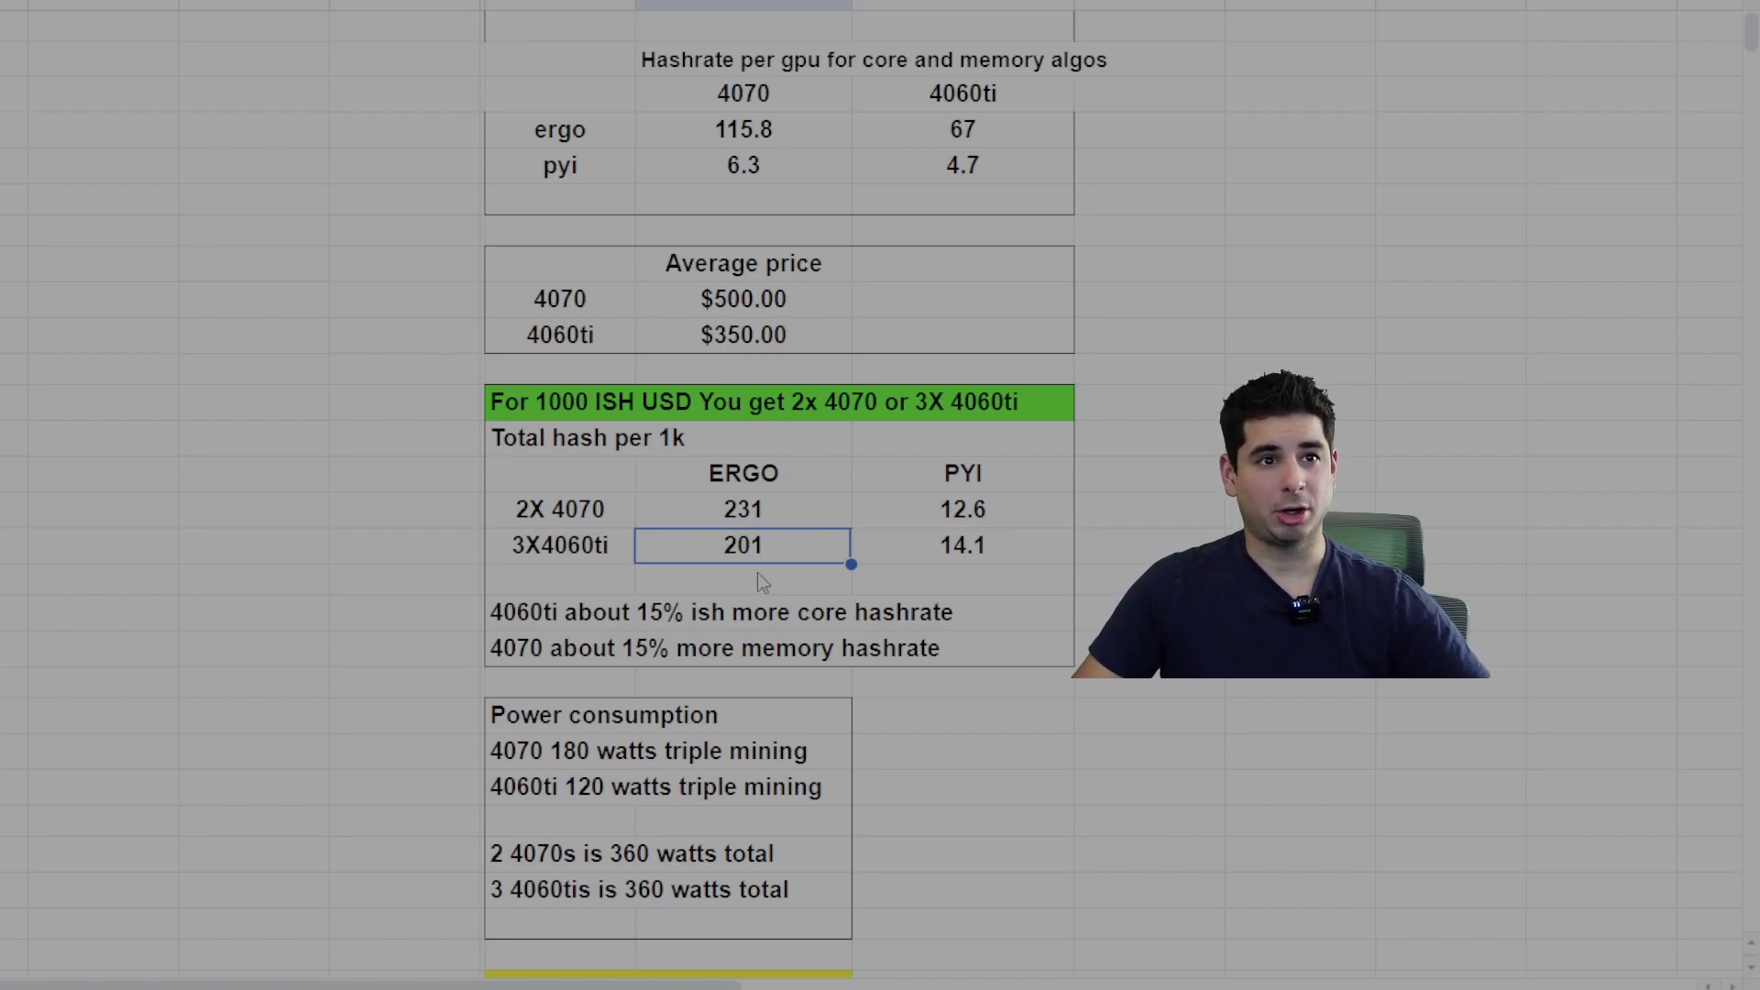
pyautogui.click(962, 510)
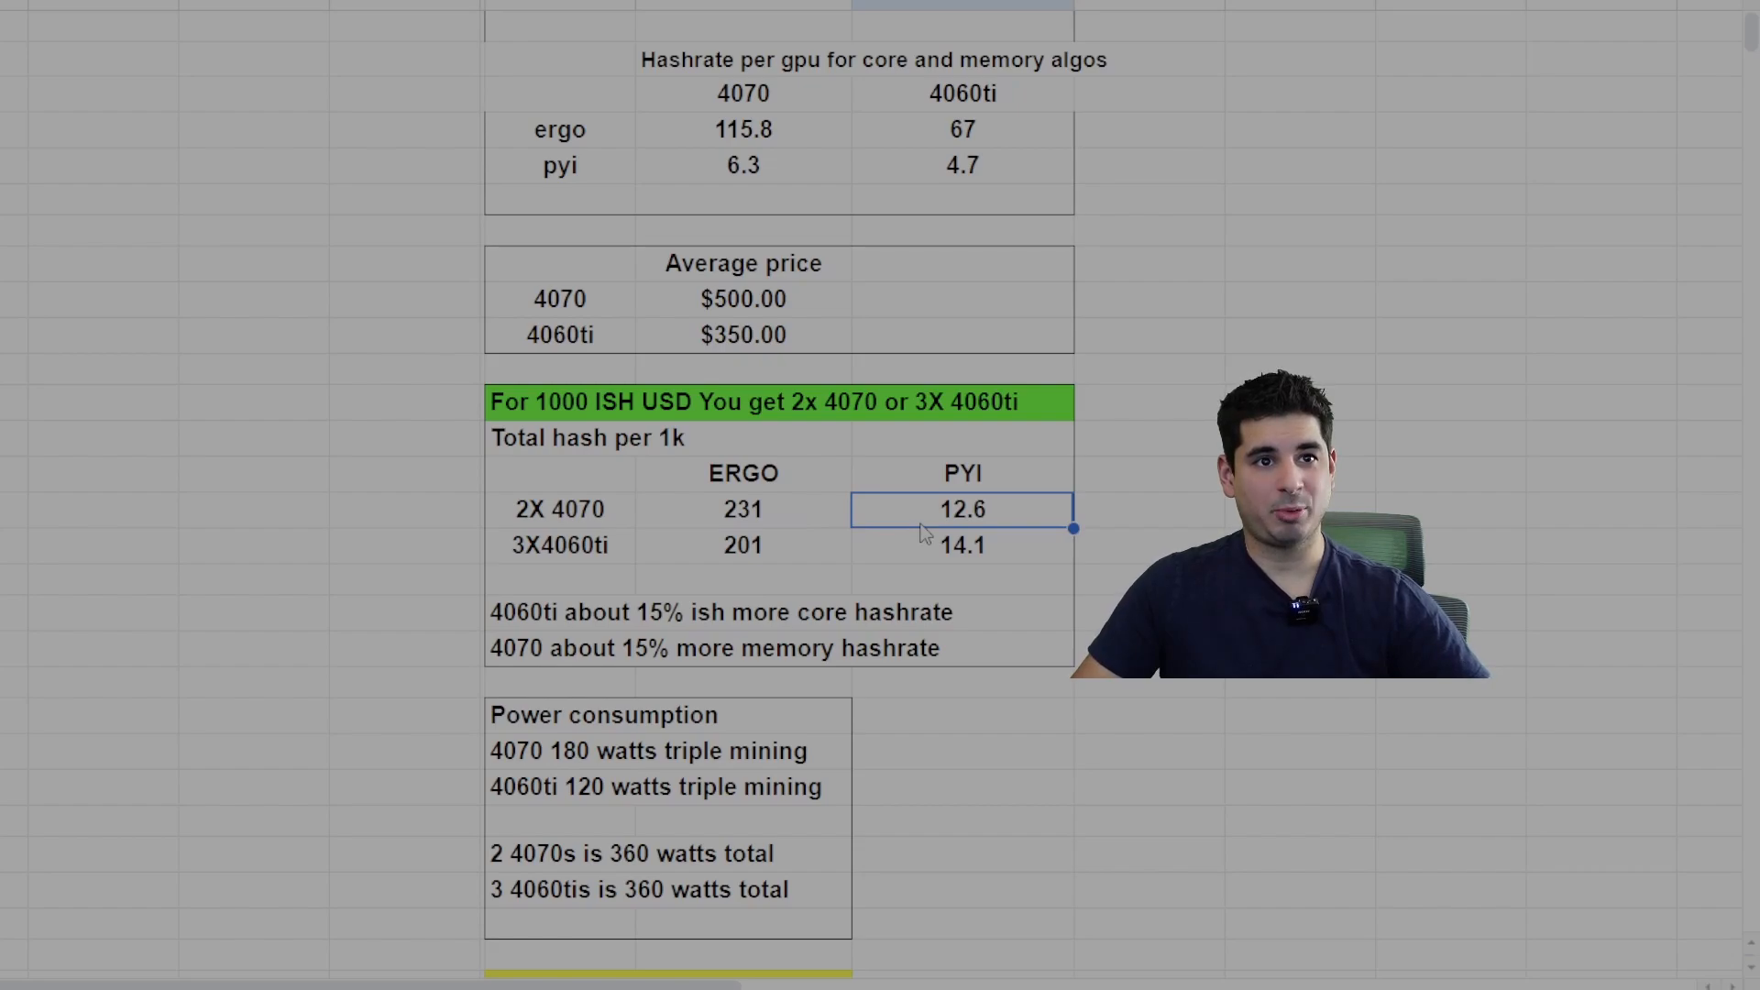
pyautogui.moveTo(536, 568)
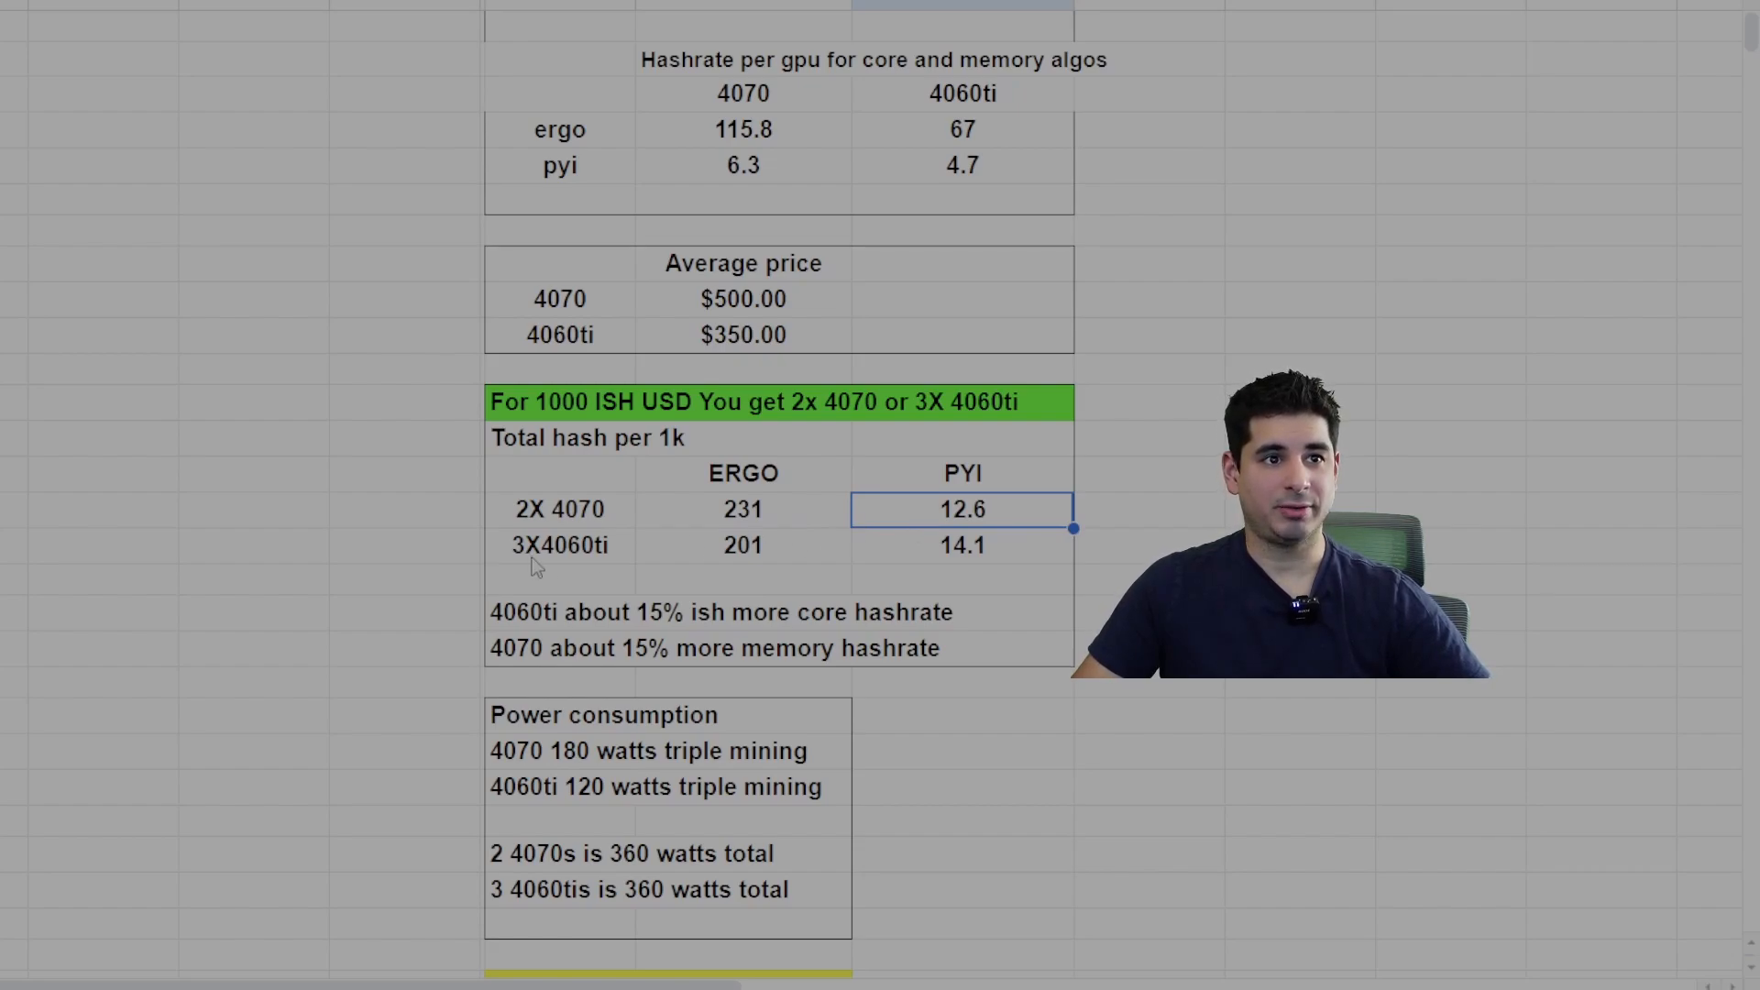
pyautogui.click(961, 545)
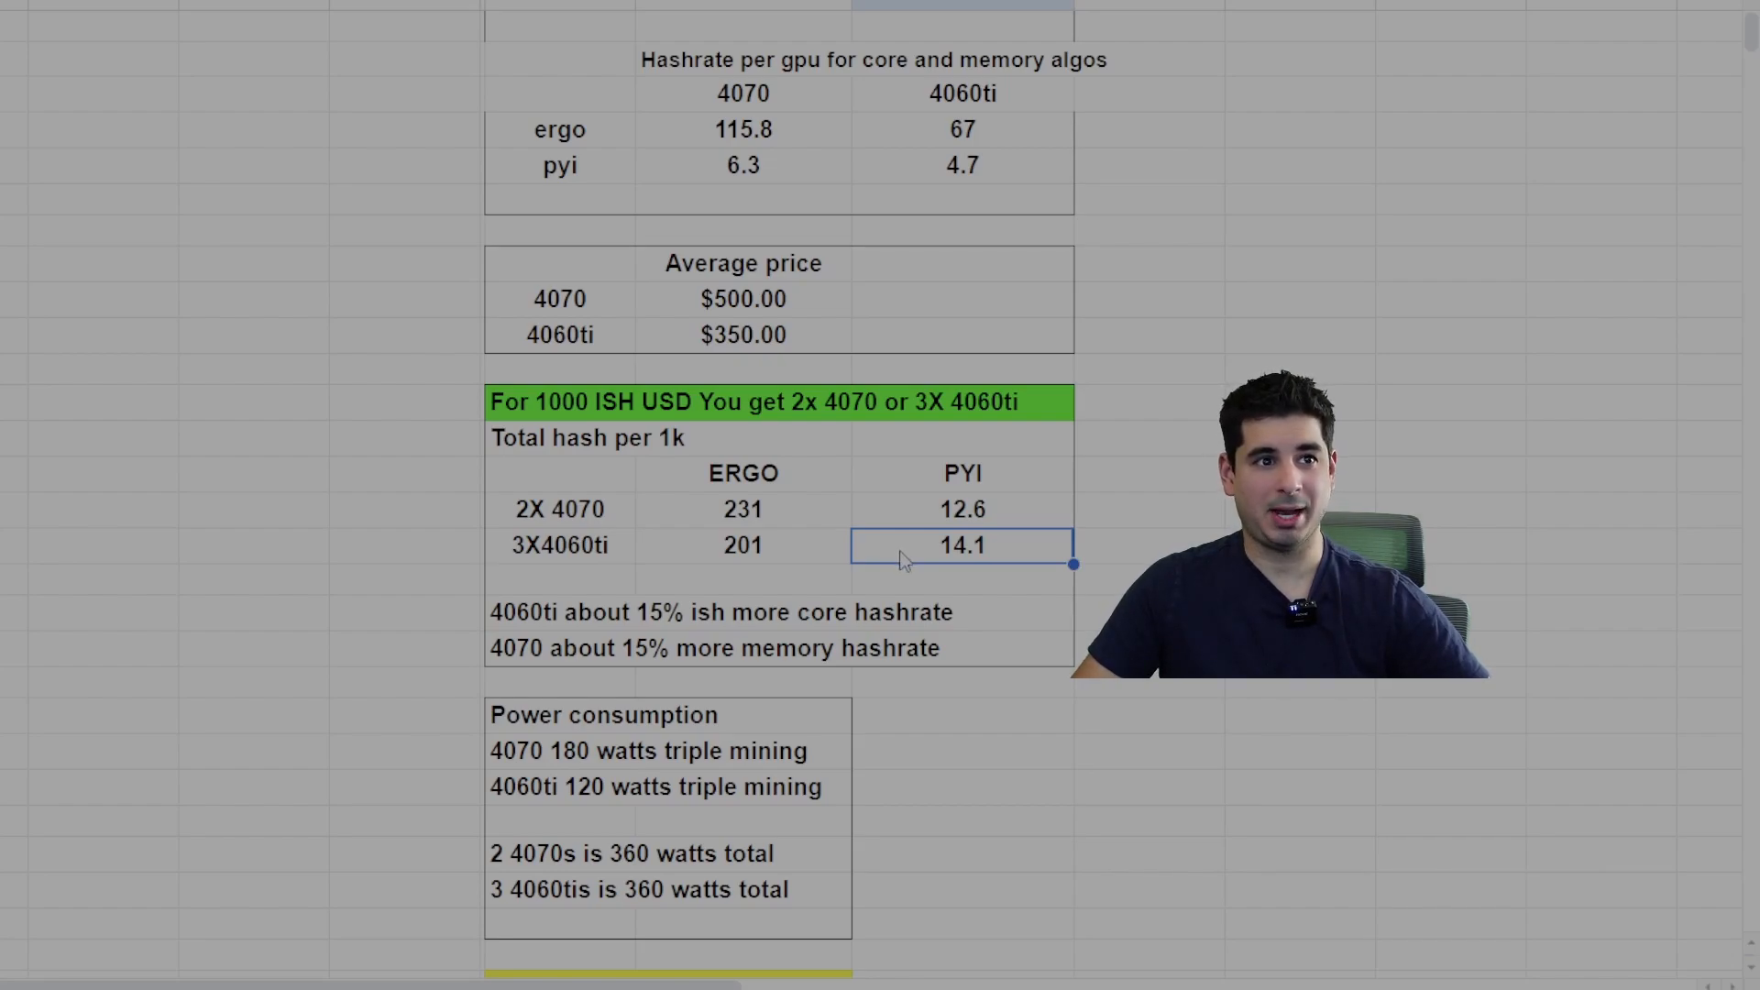
pyautogui.moveTo(541, 588)
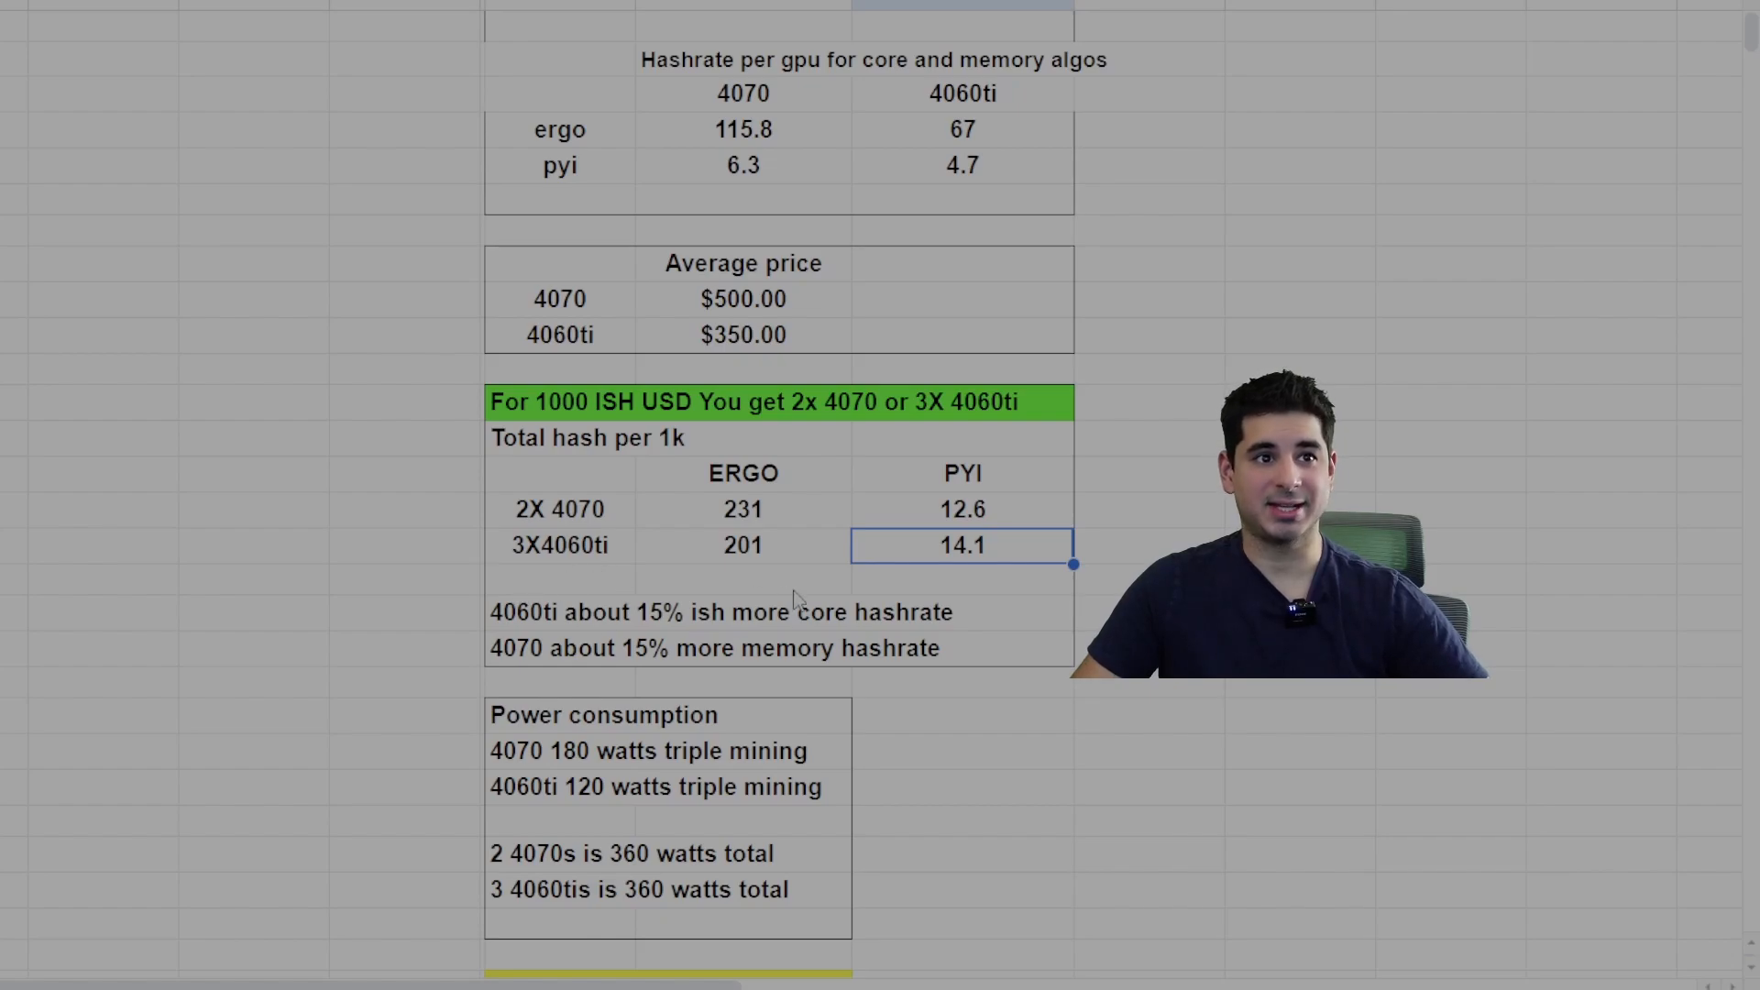
# - Scroll below the power notes until the 'Resale VALUE?' heading appears
pyautogui.click(559, 612)
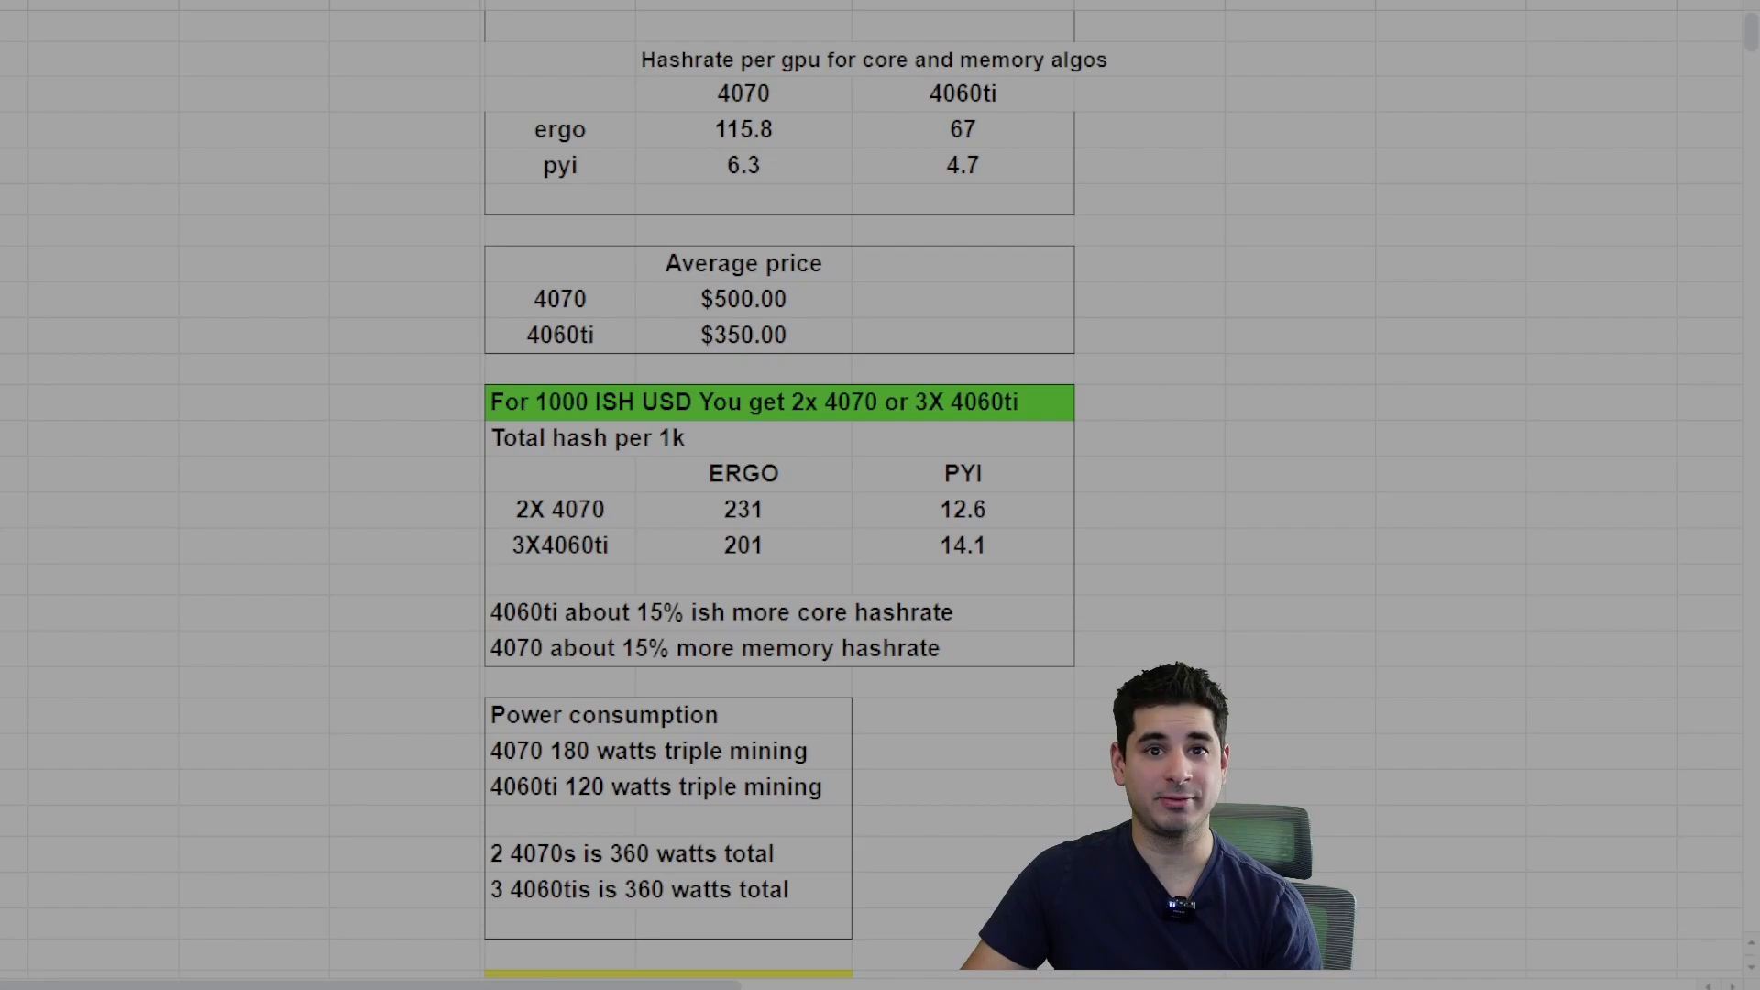
pyautogui.scroll(-3)
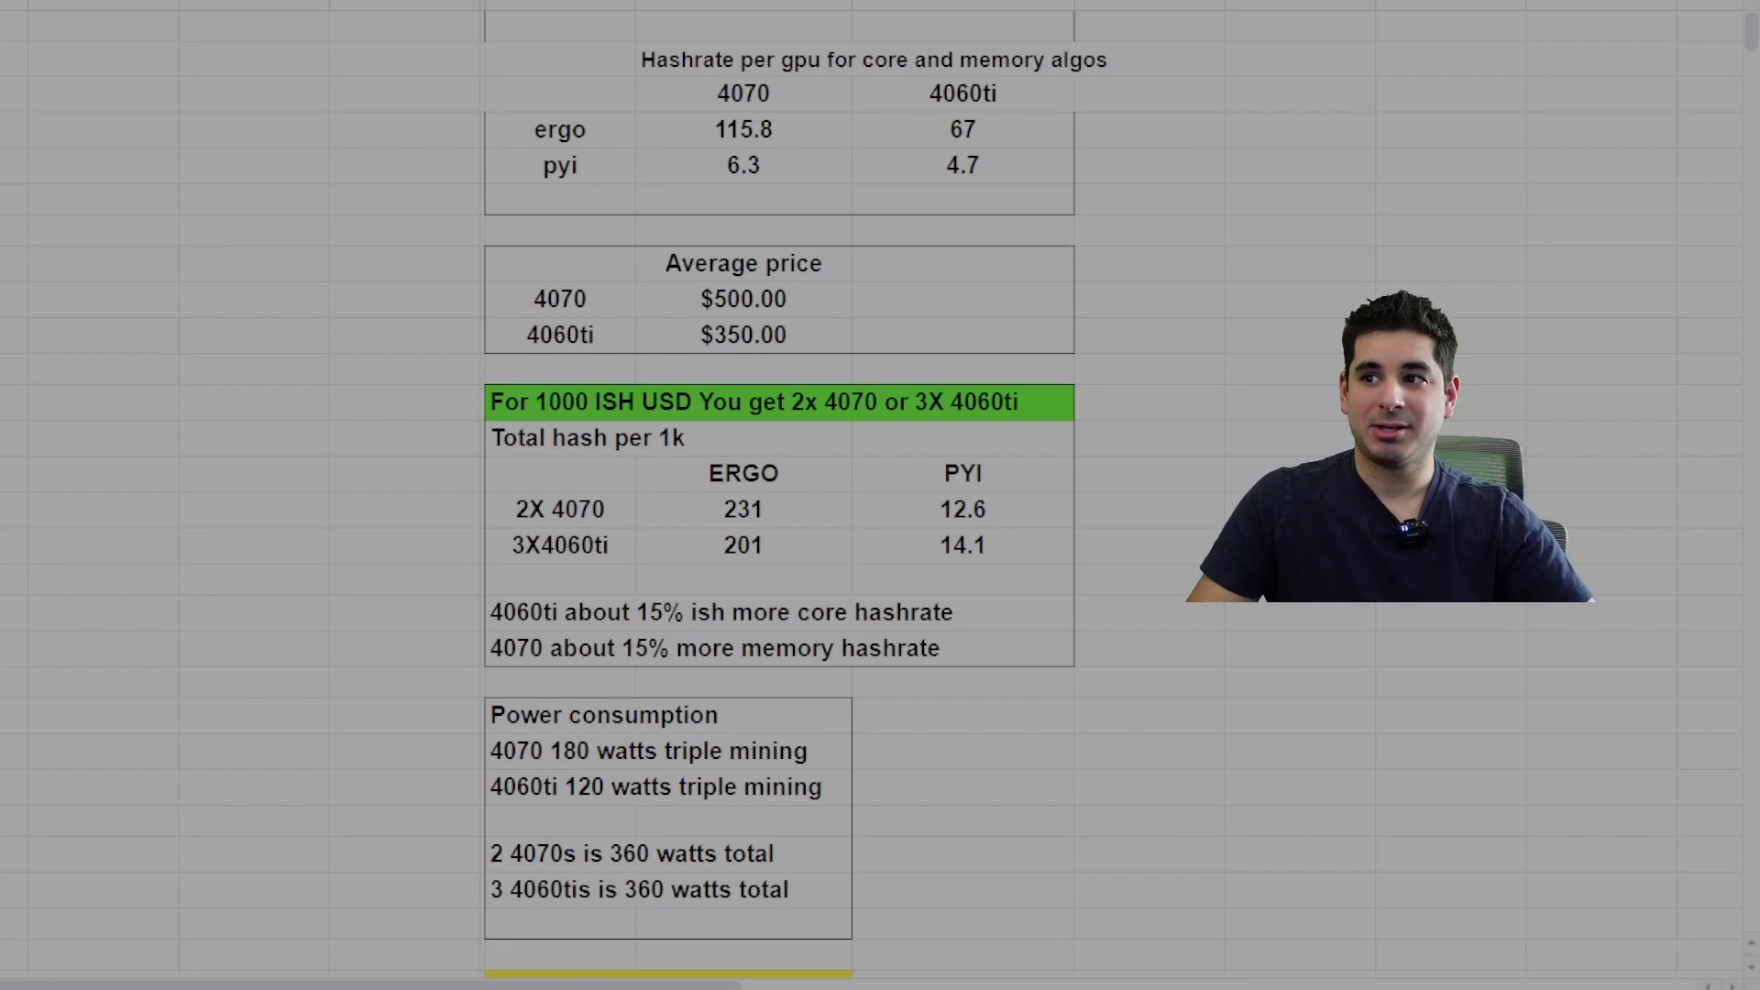
pyautogui.scroll(-3)
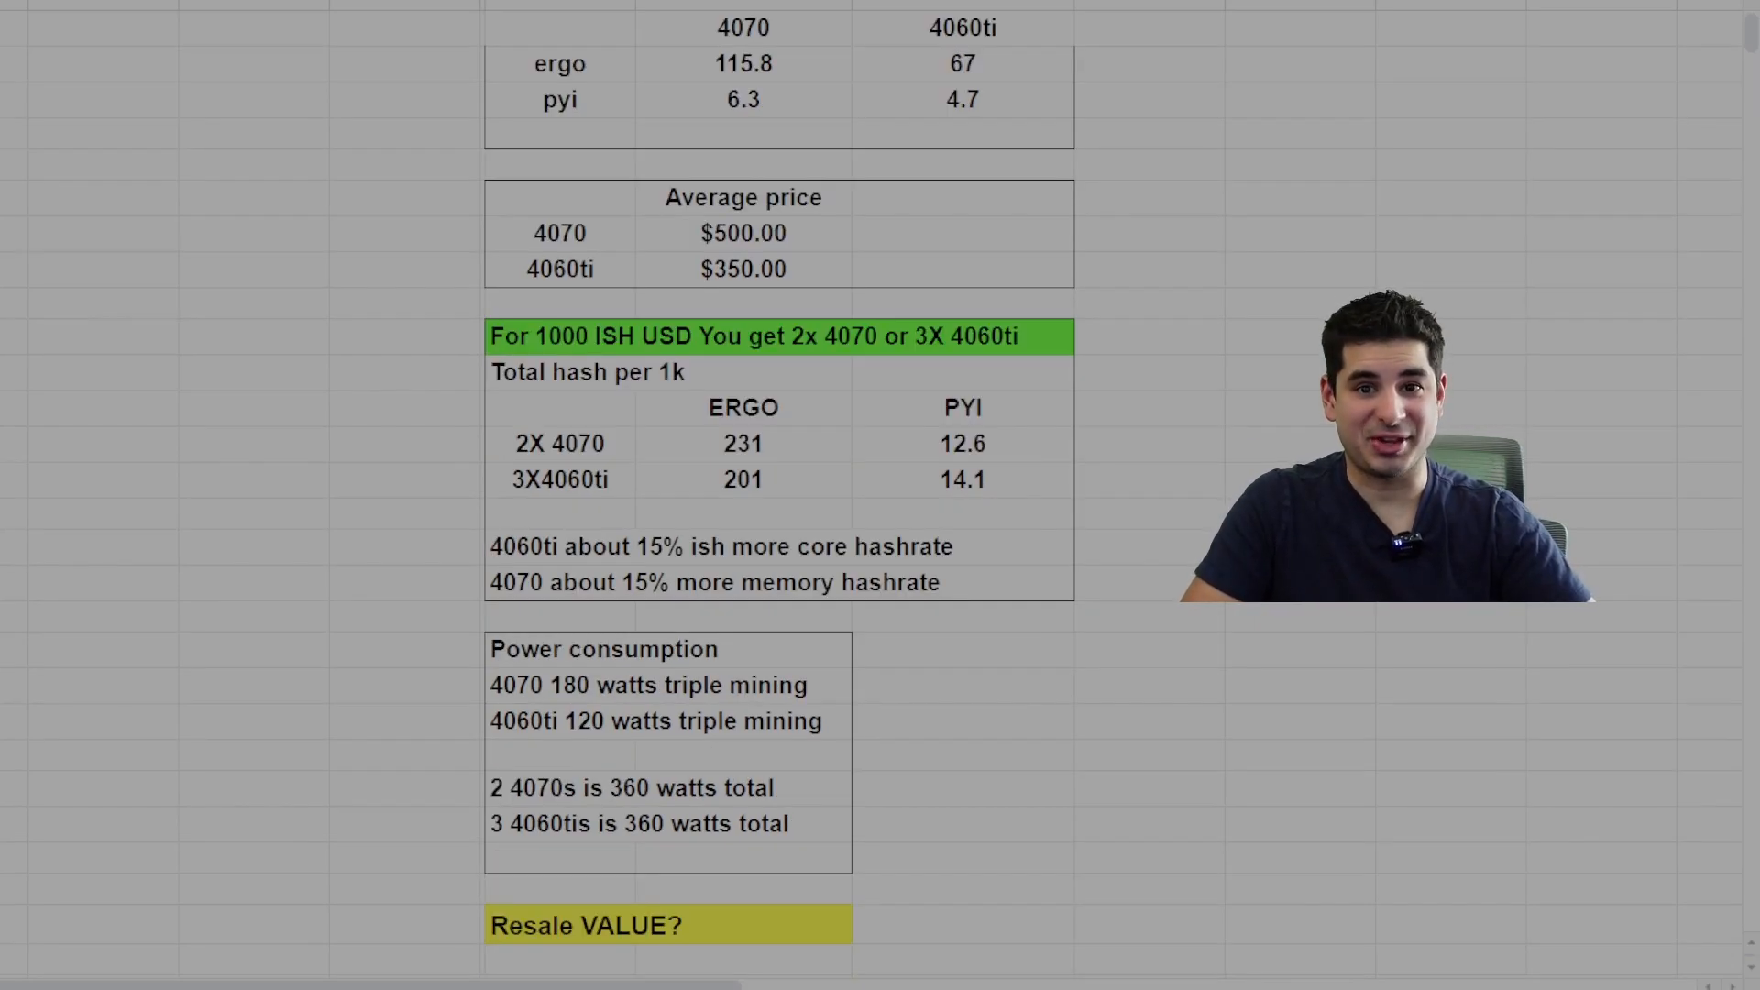